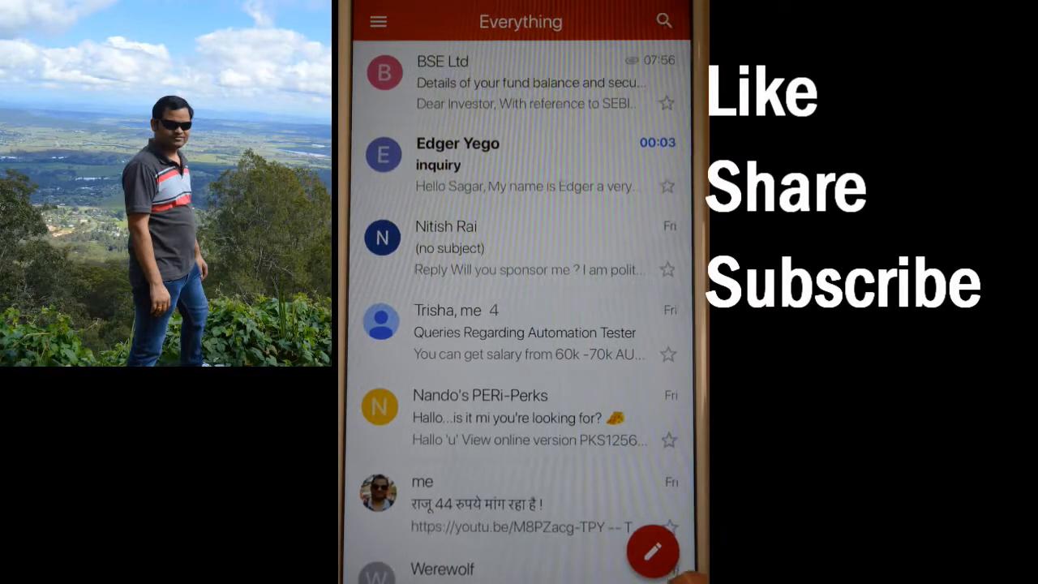
Step: Start a new email and bring up the attachment picker with camera roll, recent attachments and Drive
left_click(653, 552)
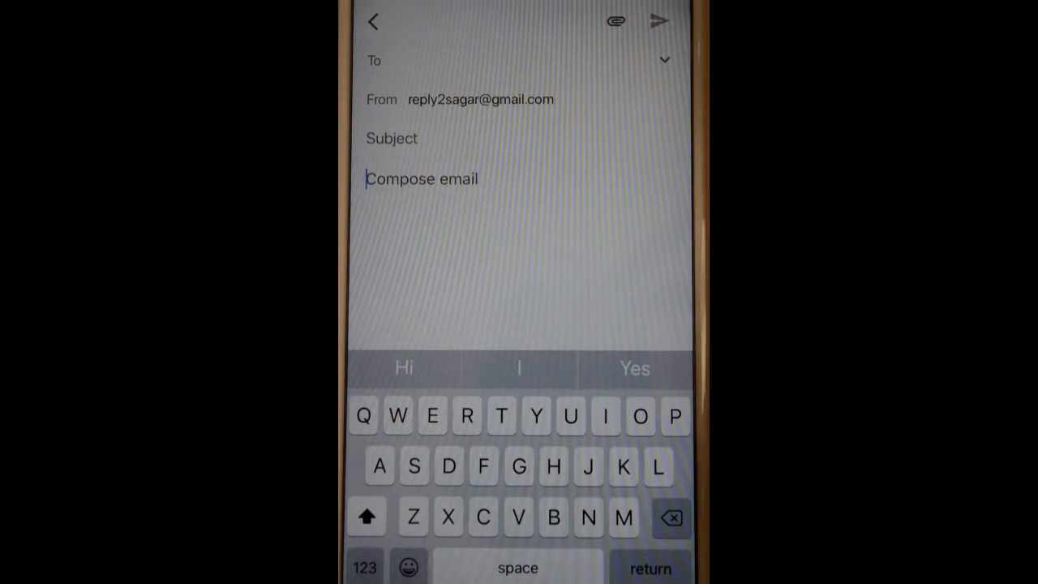
left_click(615, 21)
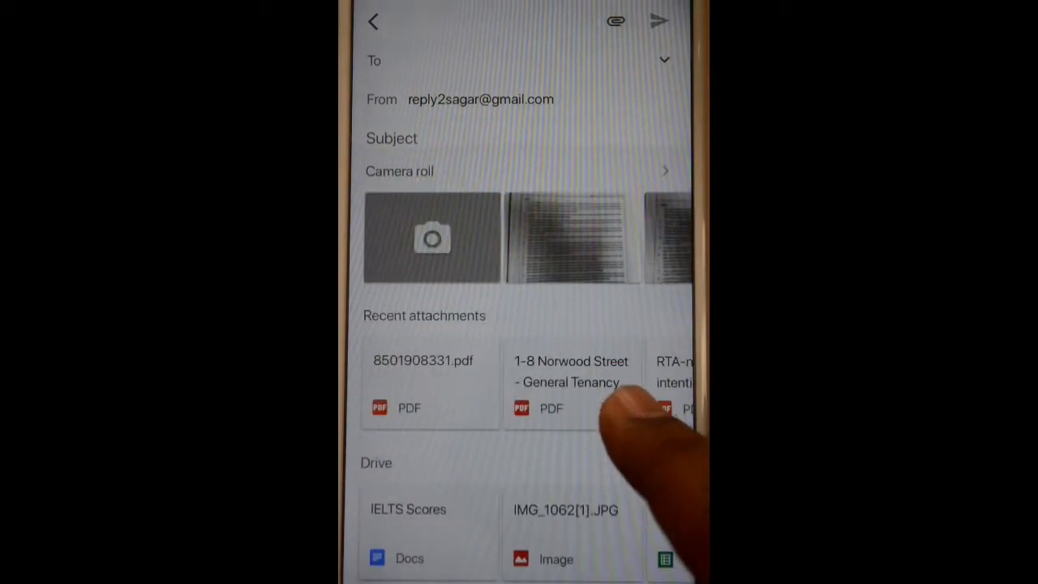